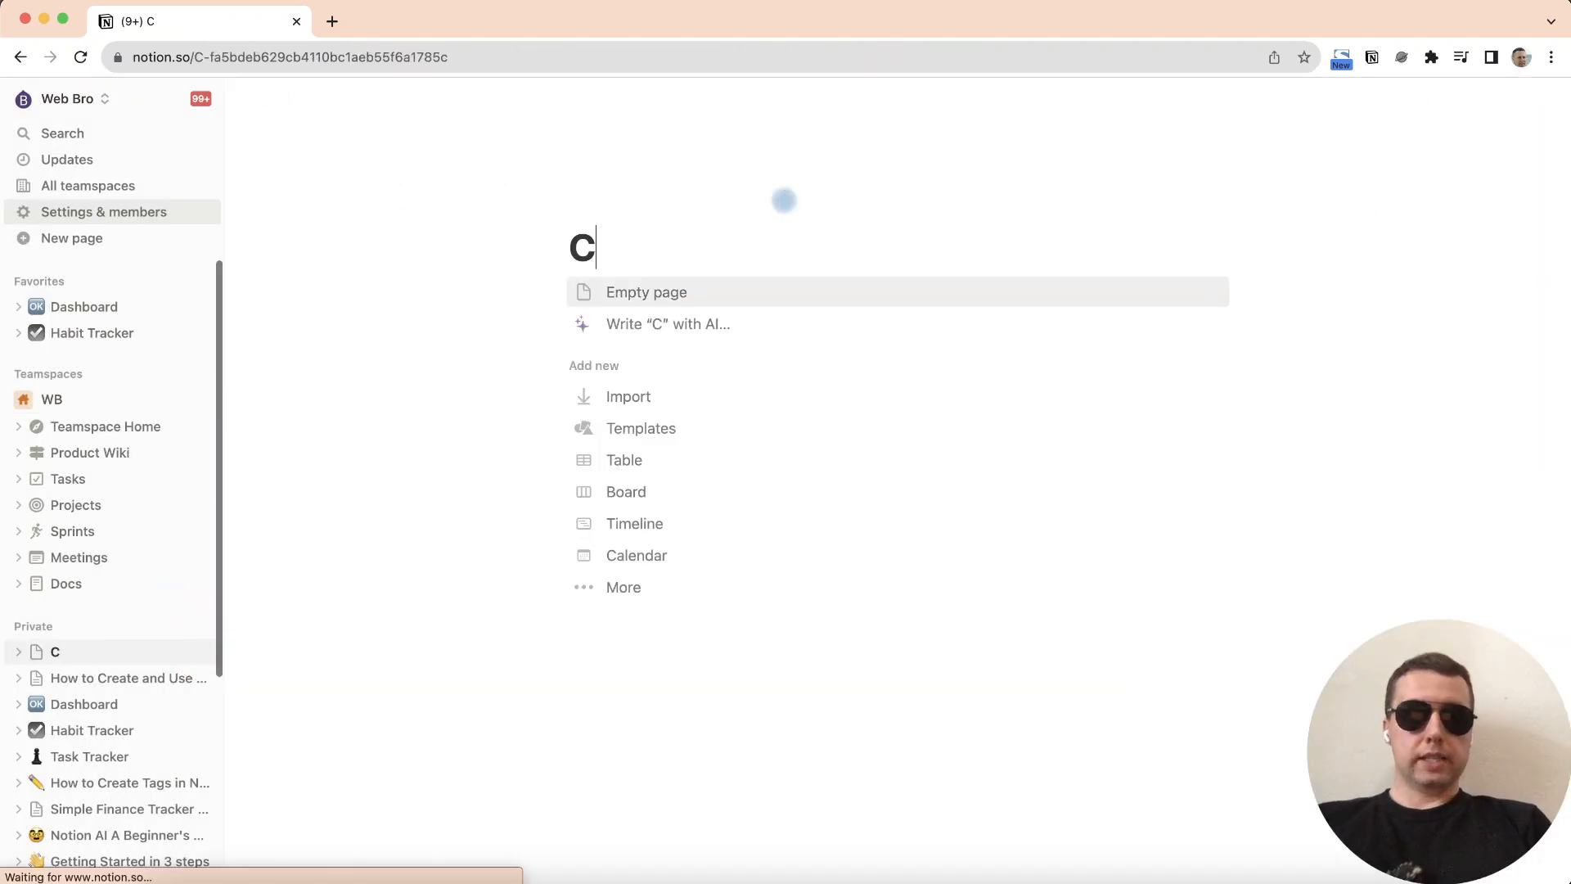
Title the page 'Checklists' and start it as an empty page
{"action": "type", "text": "hecklists"}
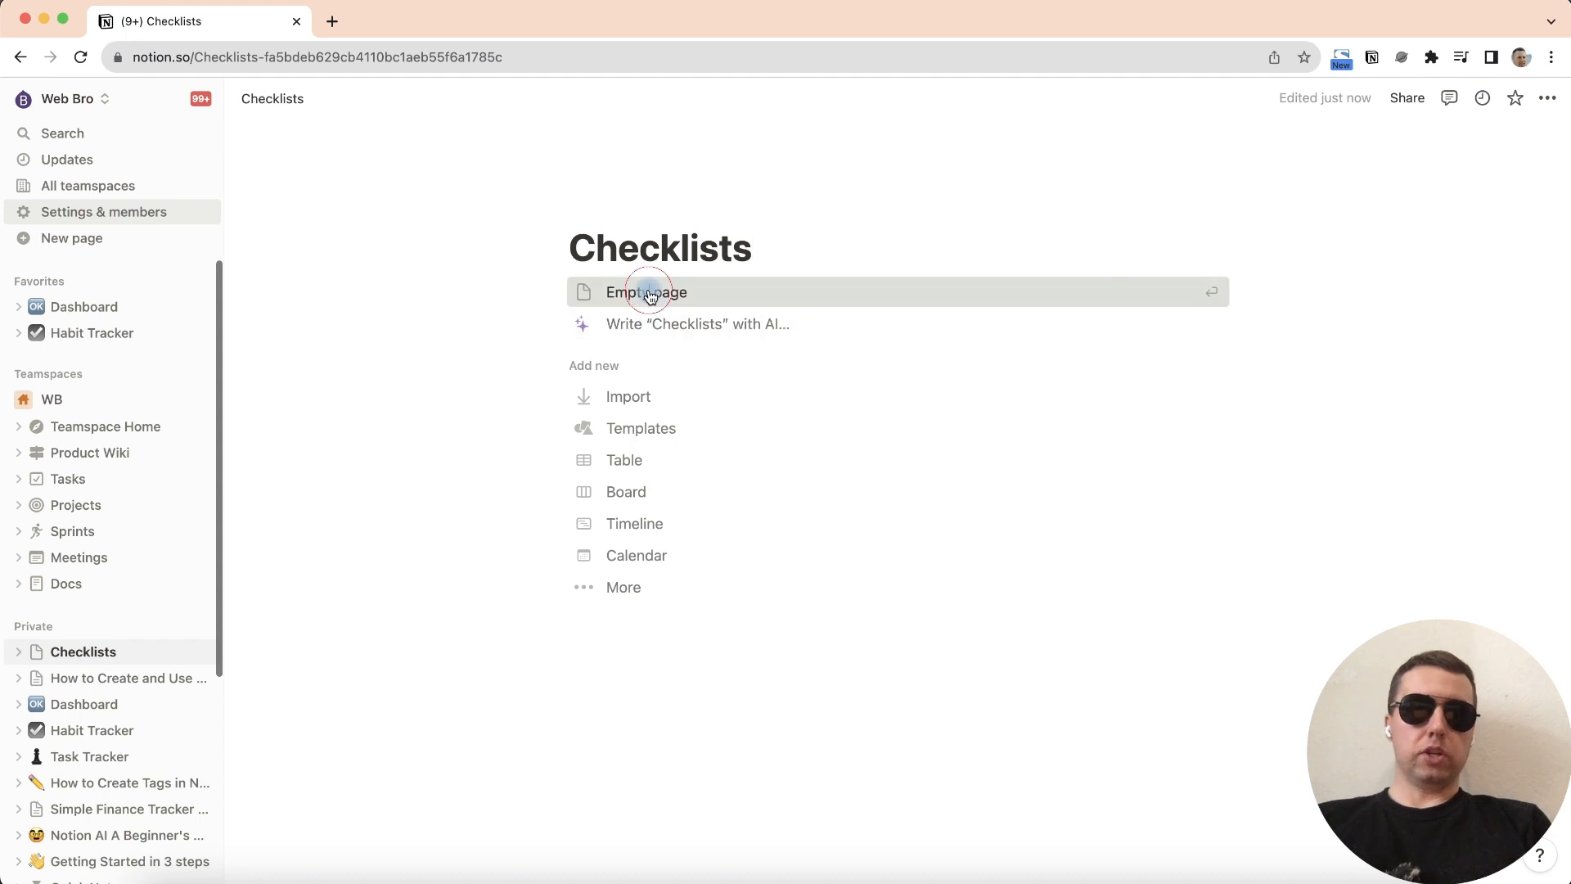
{"action": "left_click", "coordinate": [647, 292]}
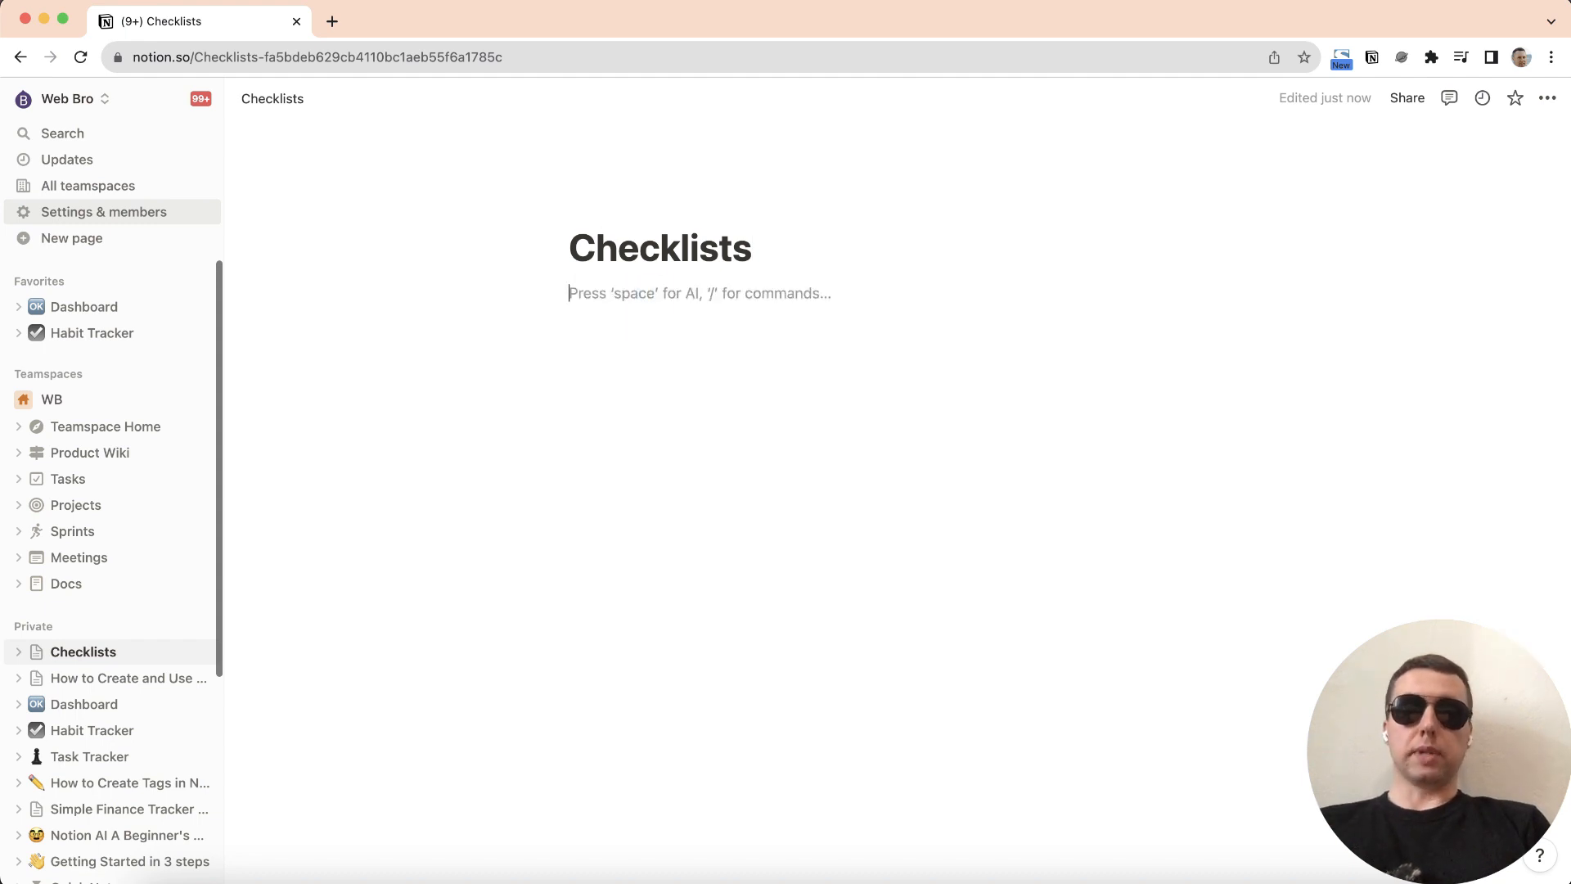
{"action": "mouse_move", "coordinate": [749, 258]}
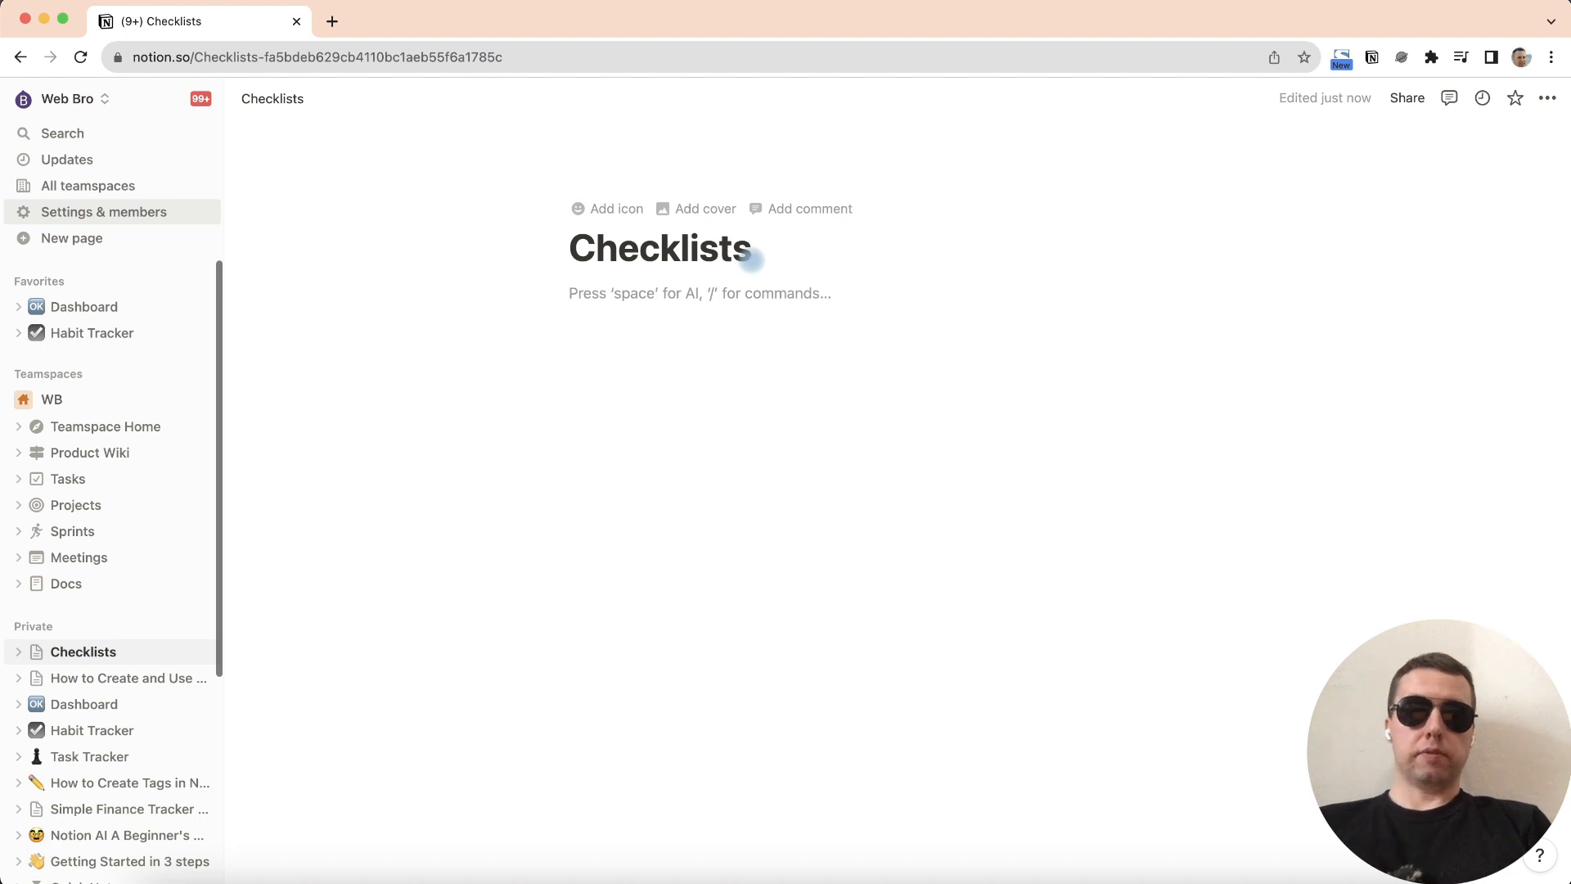
Add a button block with /button and give it an Insert blocks action
{"action": "type", "text": "/but"}
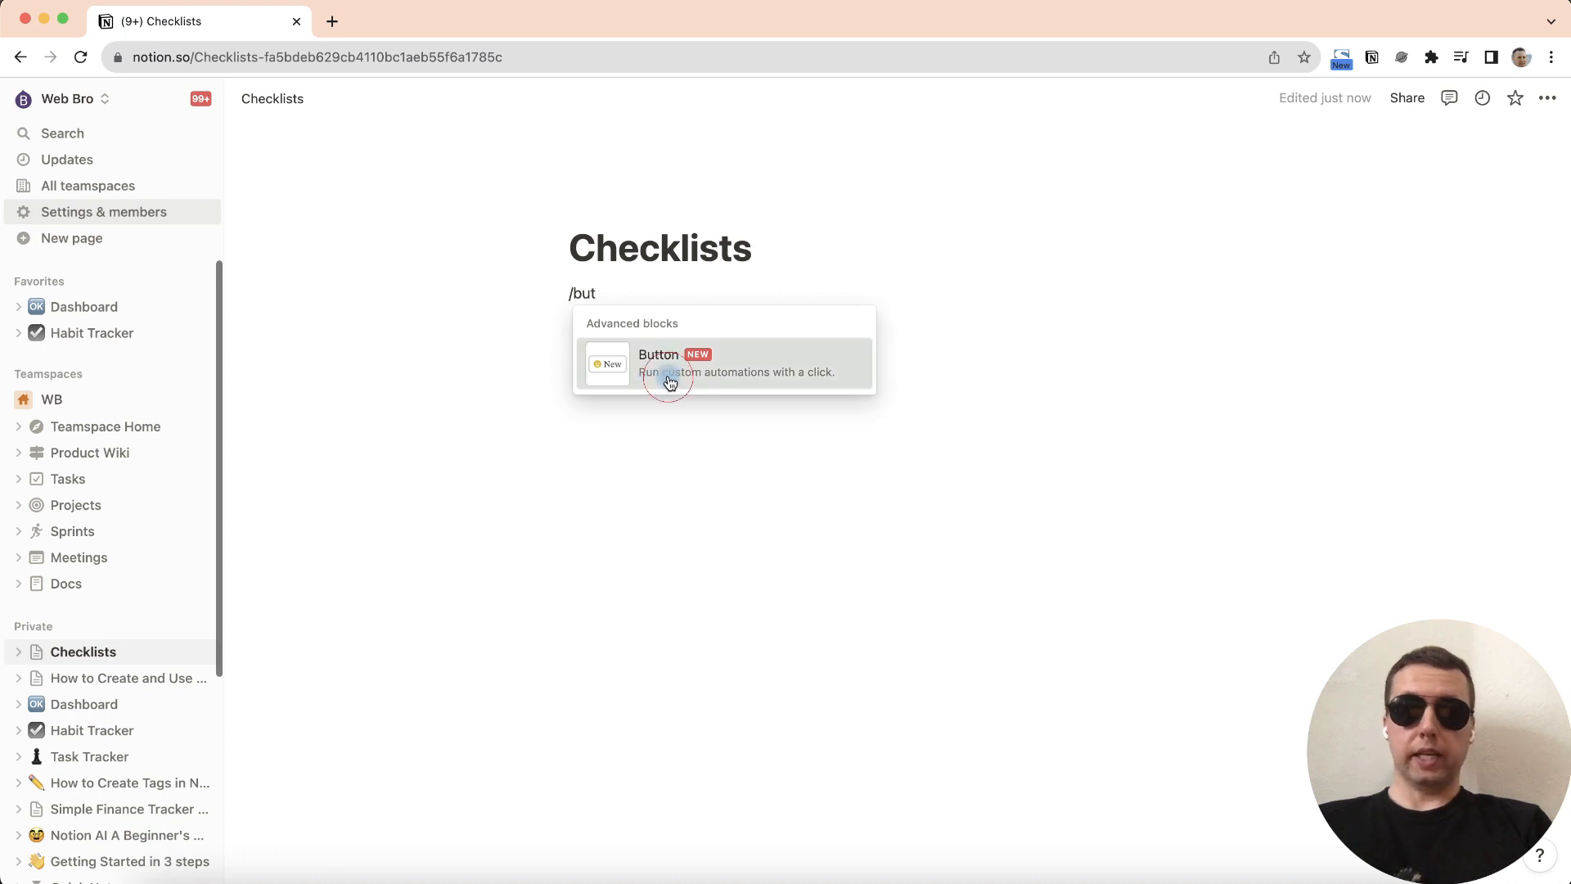
{"action": "left_click", "coordinate": [669, 362]}
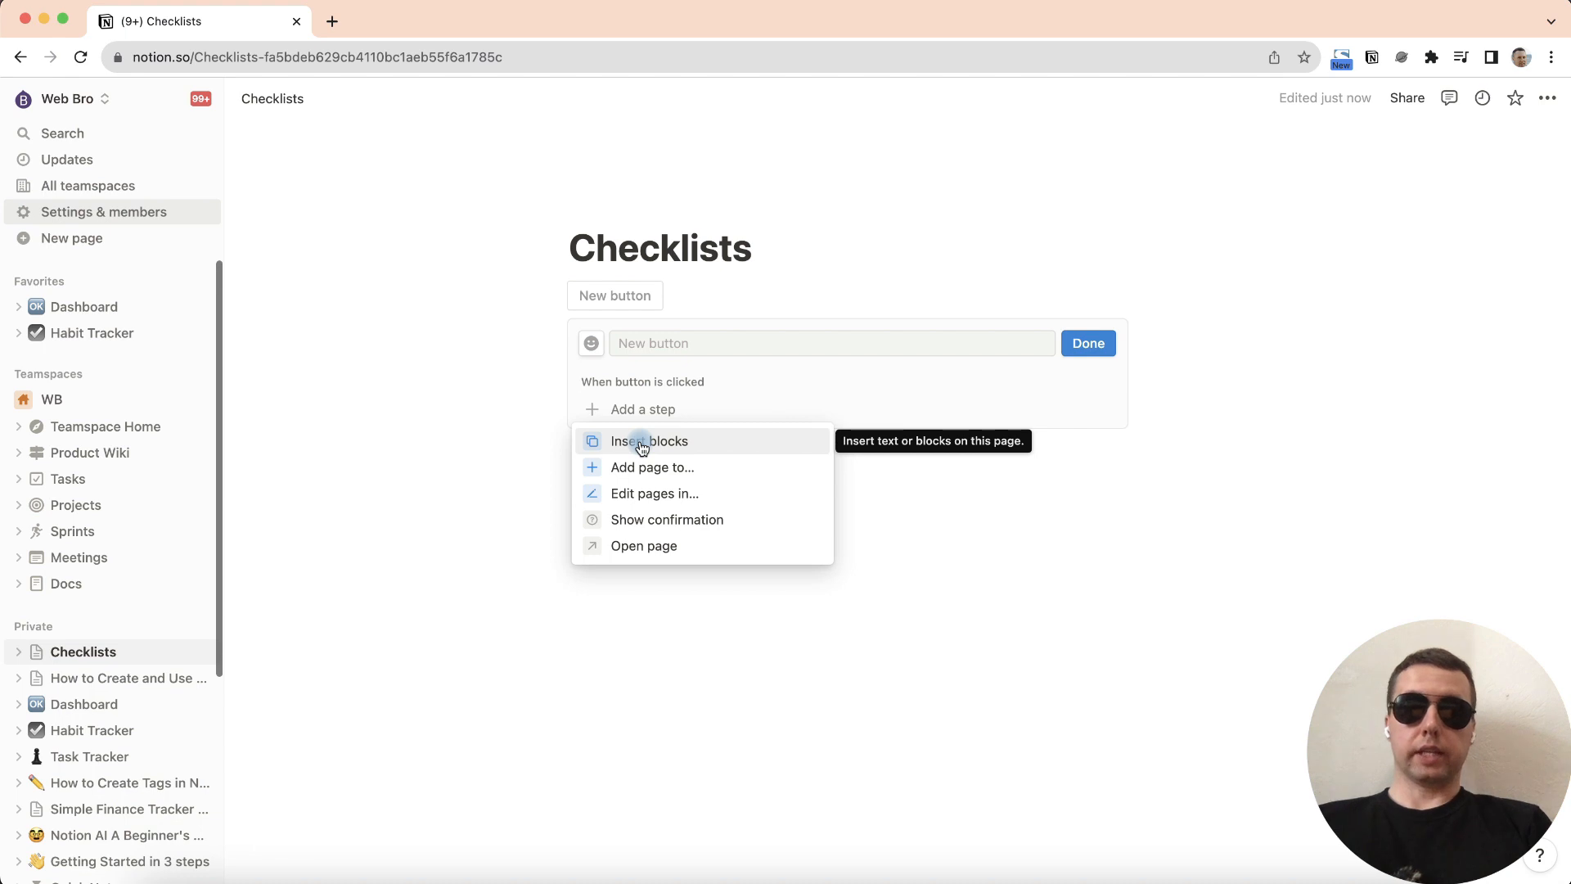
{"action": "left_click", "coordinate": [649, 441]}
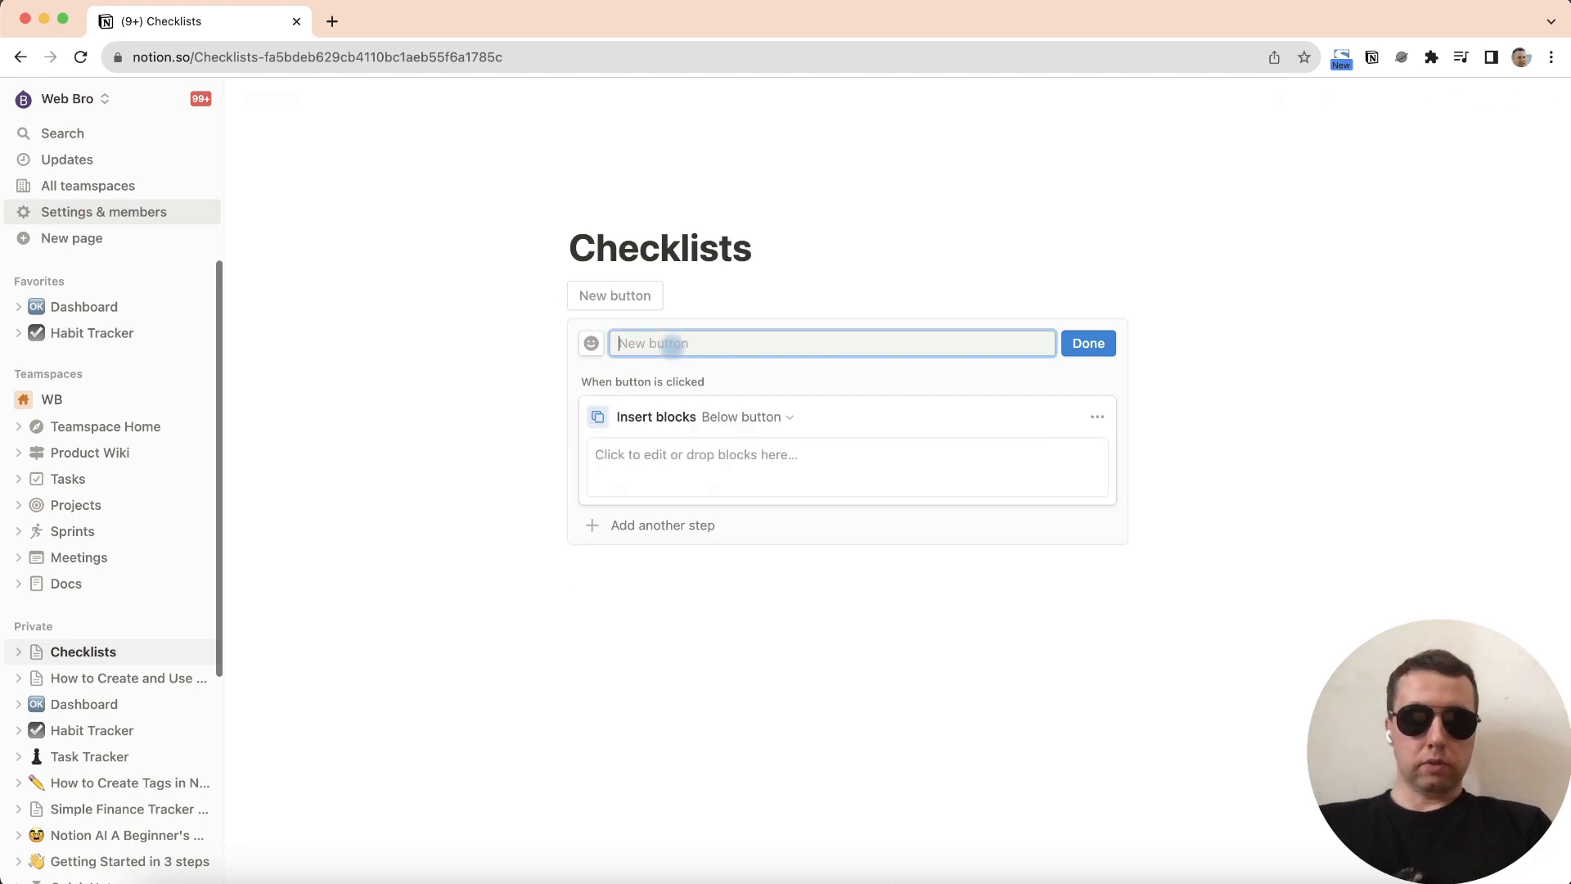
{"action": "type", "text": "Daily Checlist"}
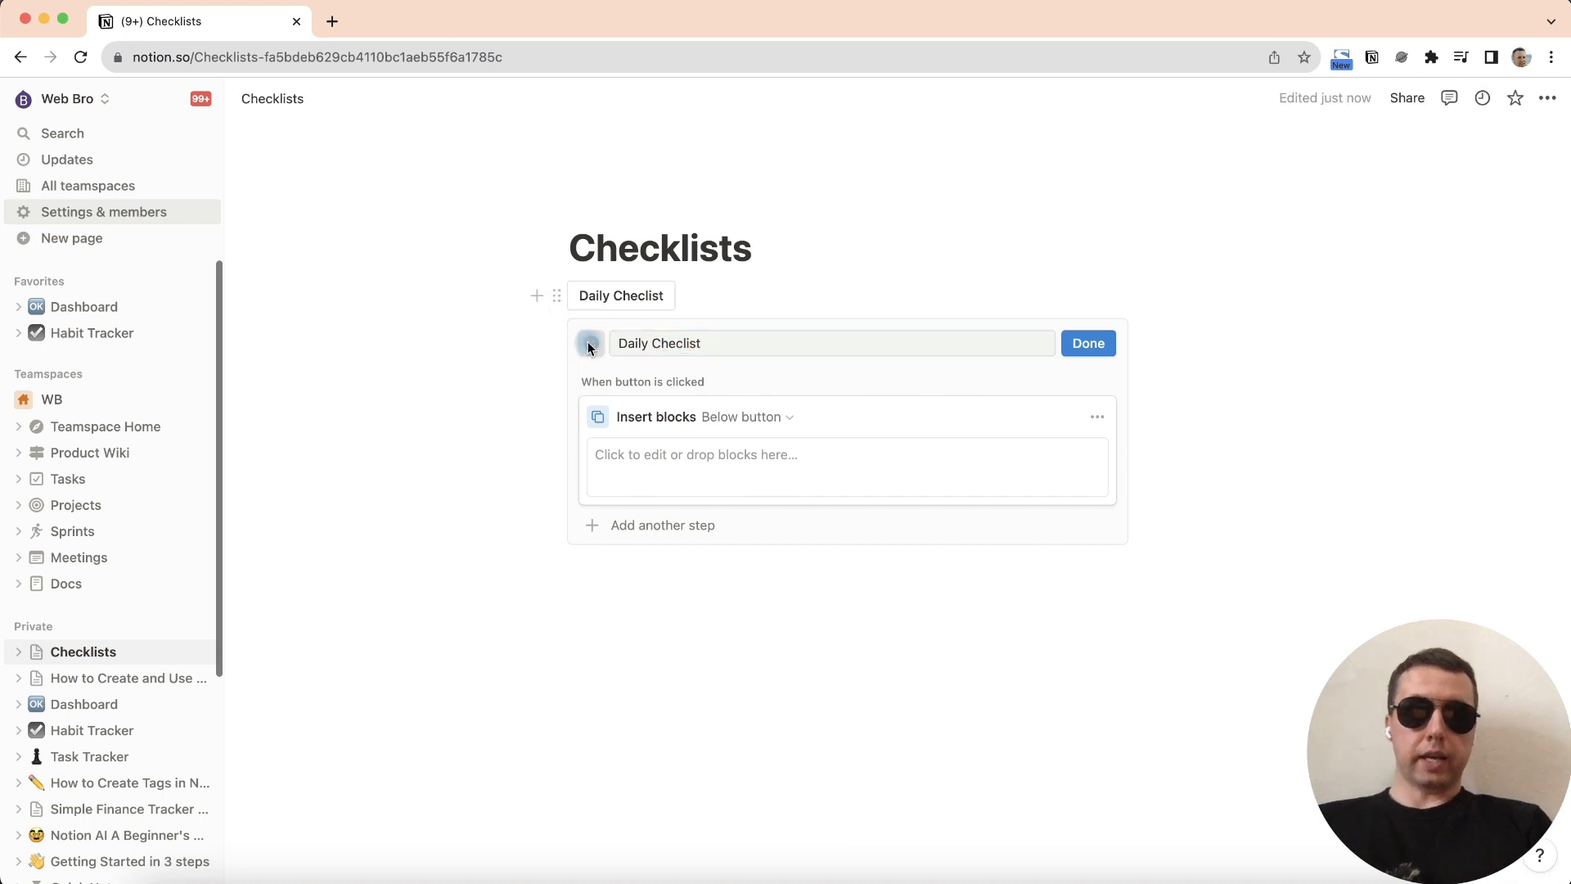
{"action": "left_click", "coordinate": [590, 343]}
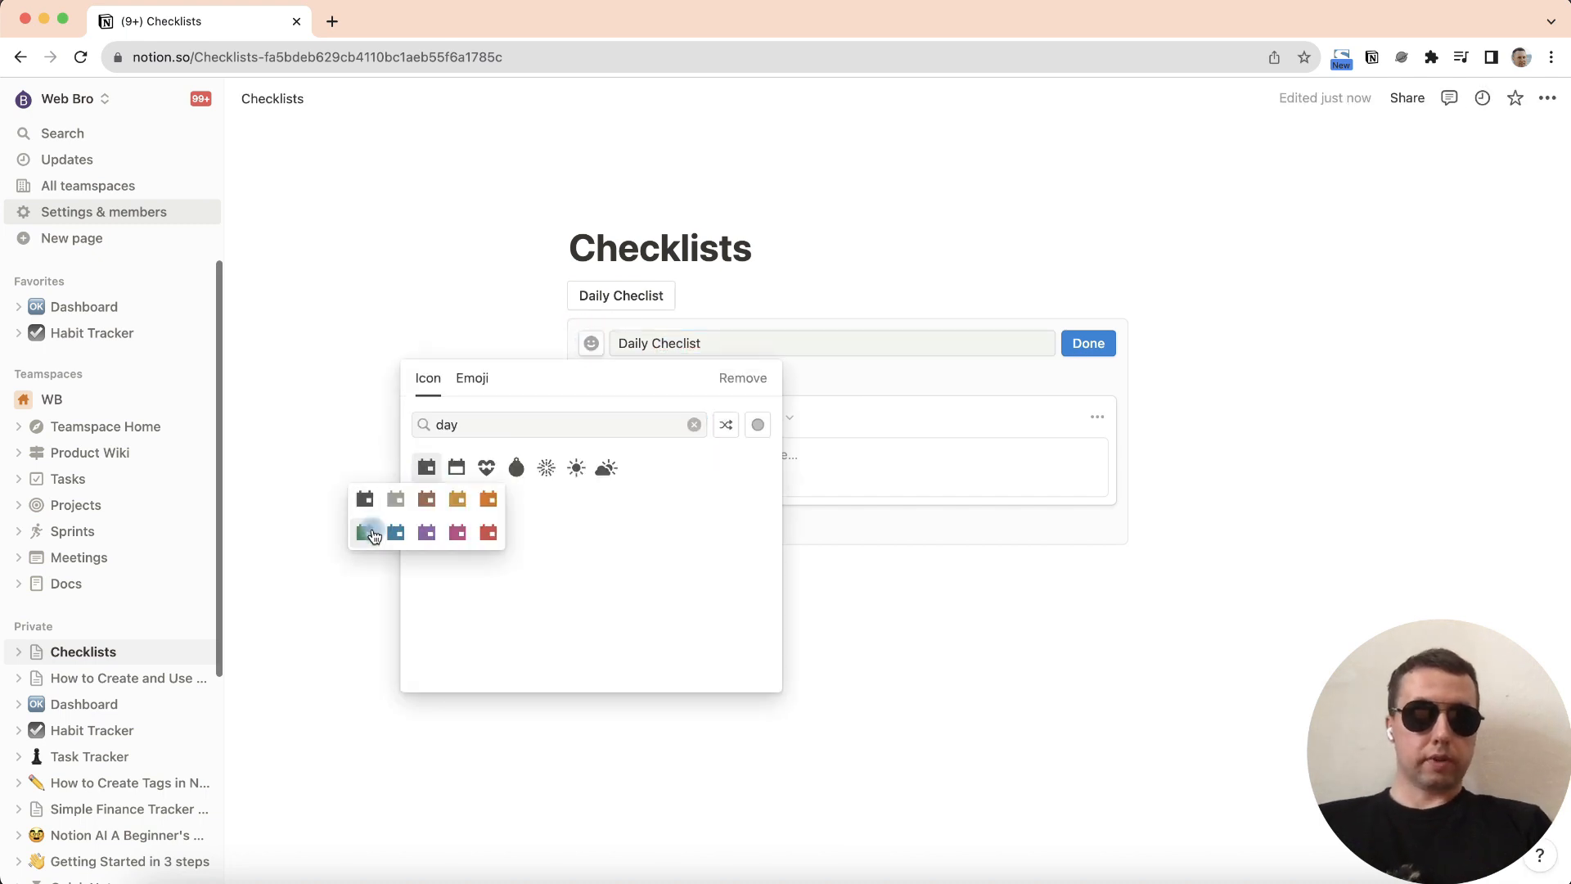
{"action": "left_click", "coordinate": [365, 532]}
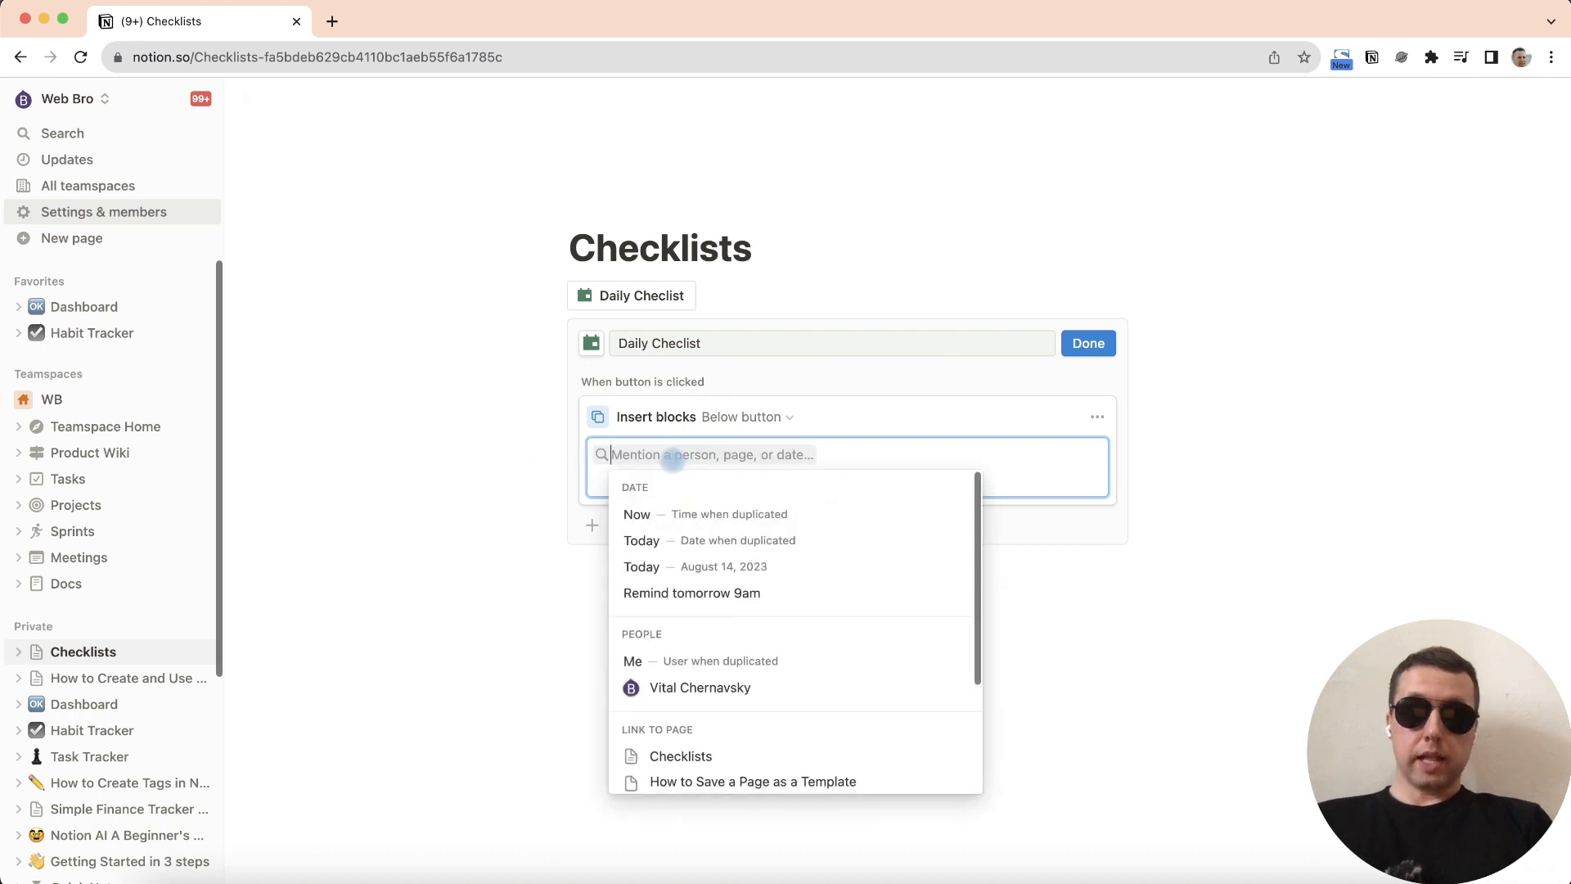
{"action": "left_click", "coordinate": [637, 514]}
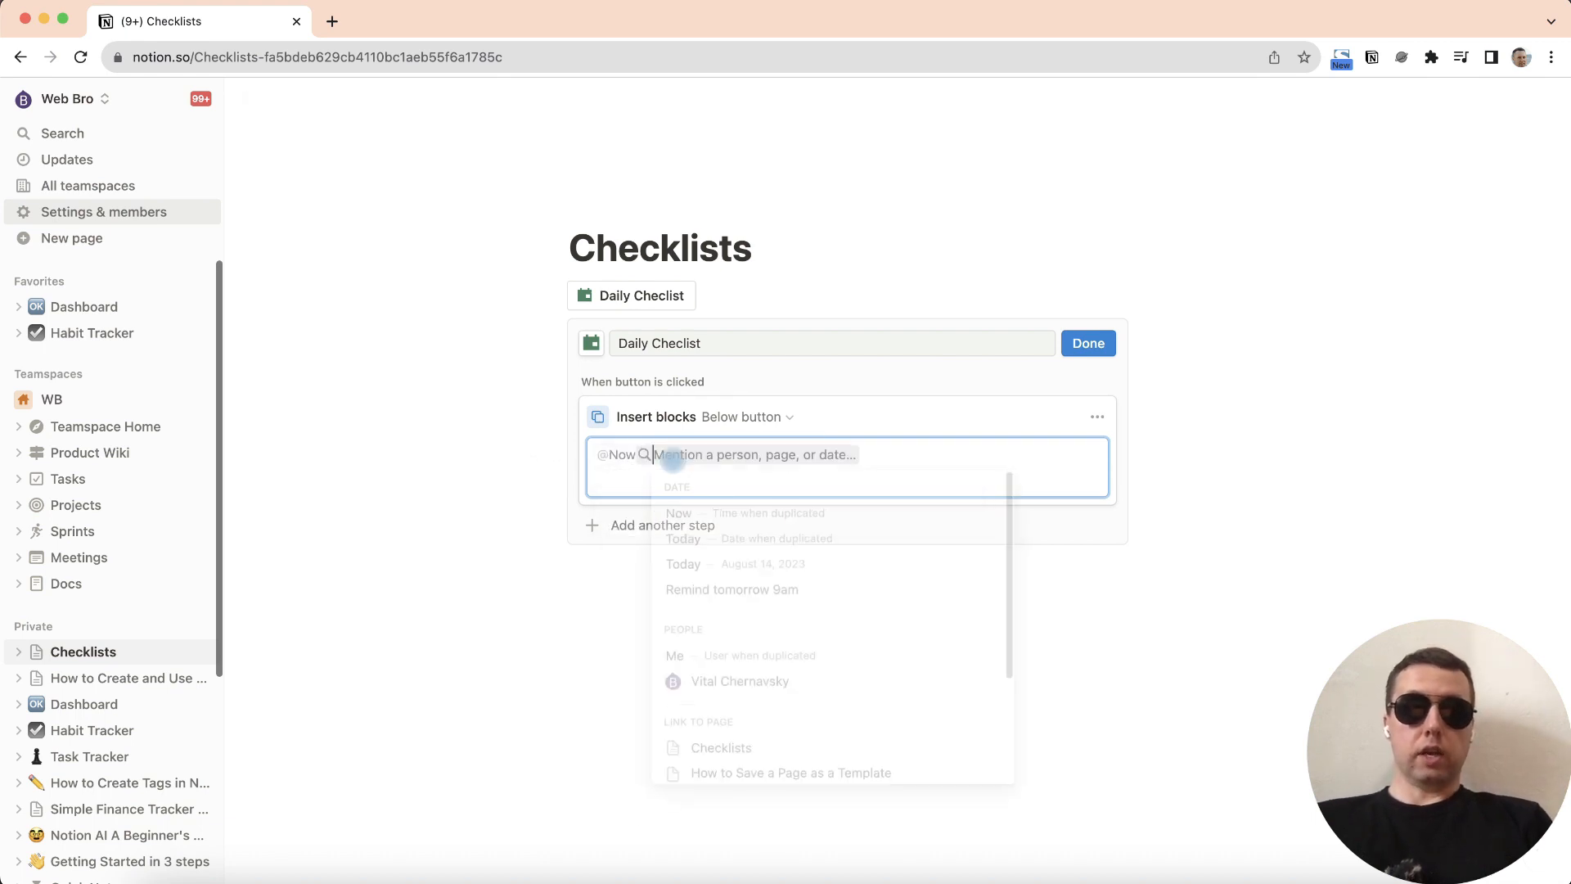
{"action": "type", "text": "@Today"}
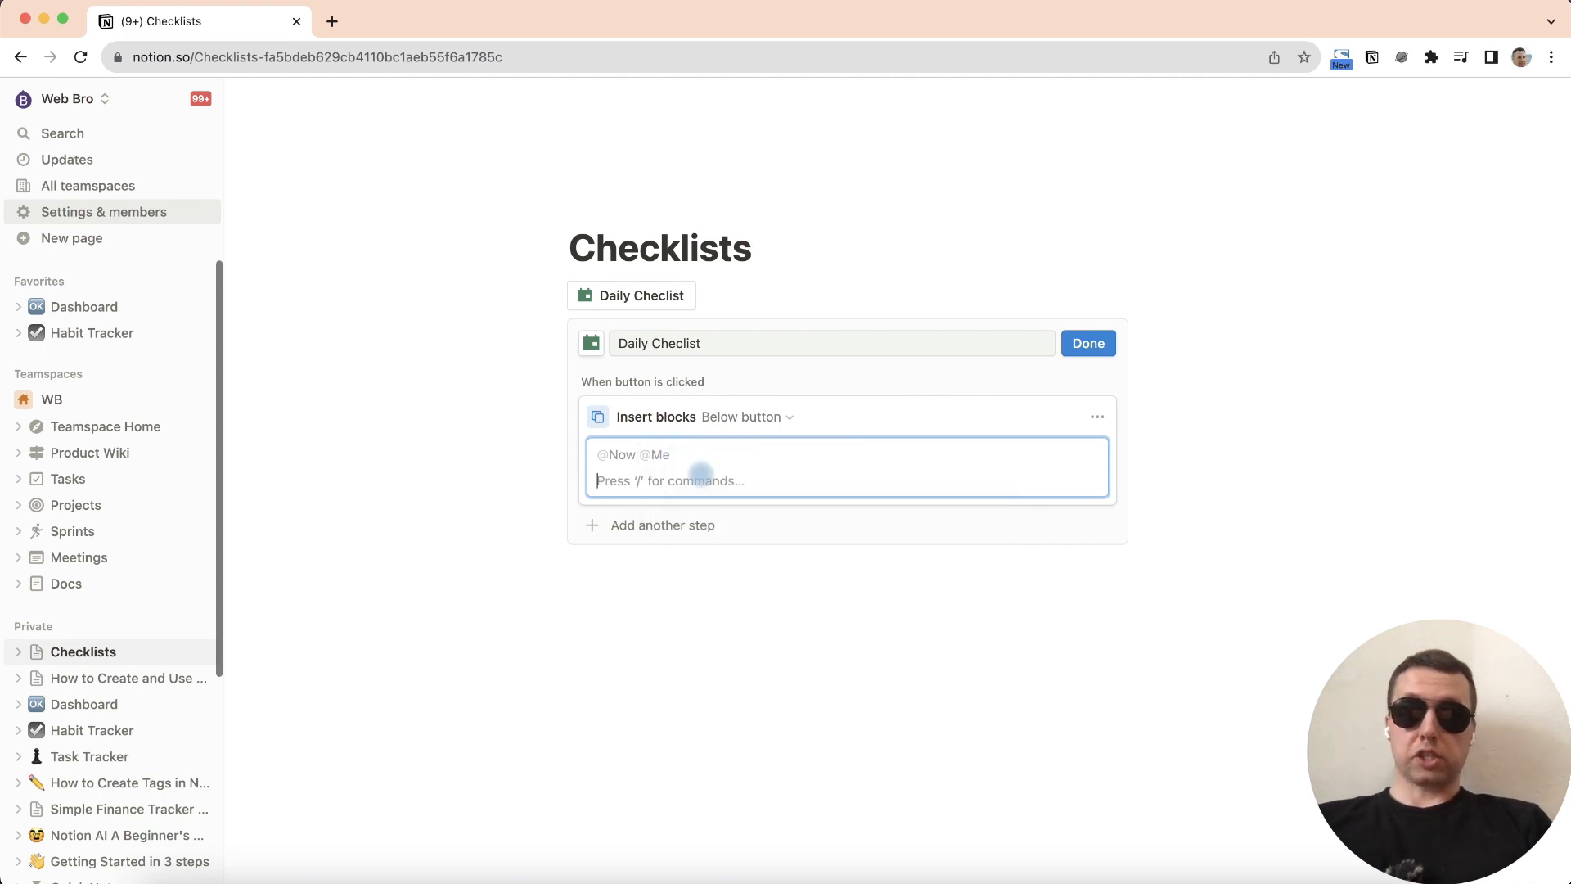
Add to-dos: Get up at 7 am, Cycling, Video Recording, Task tracker, Post a video
{"action": "type", "text": "/"}
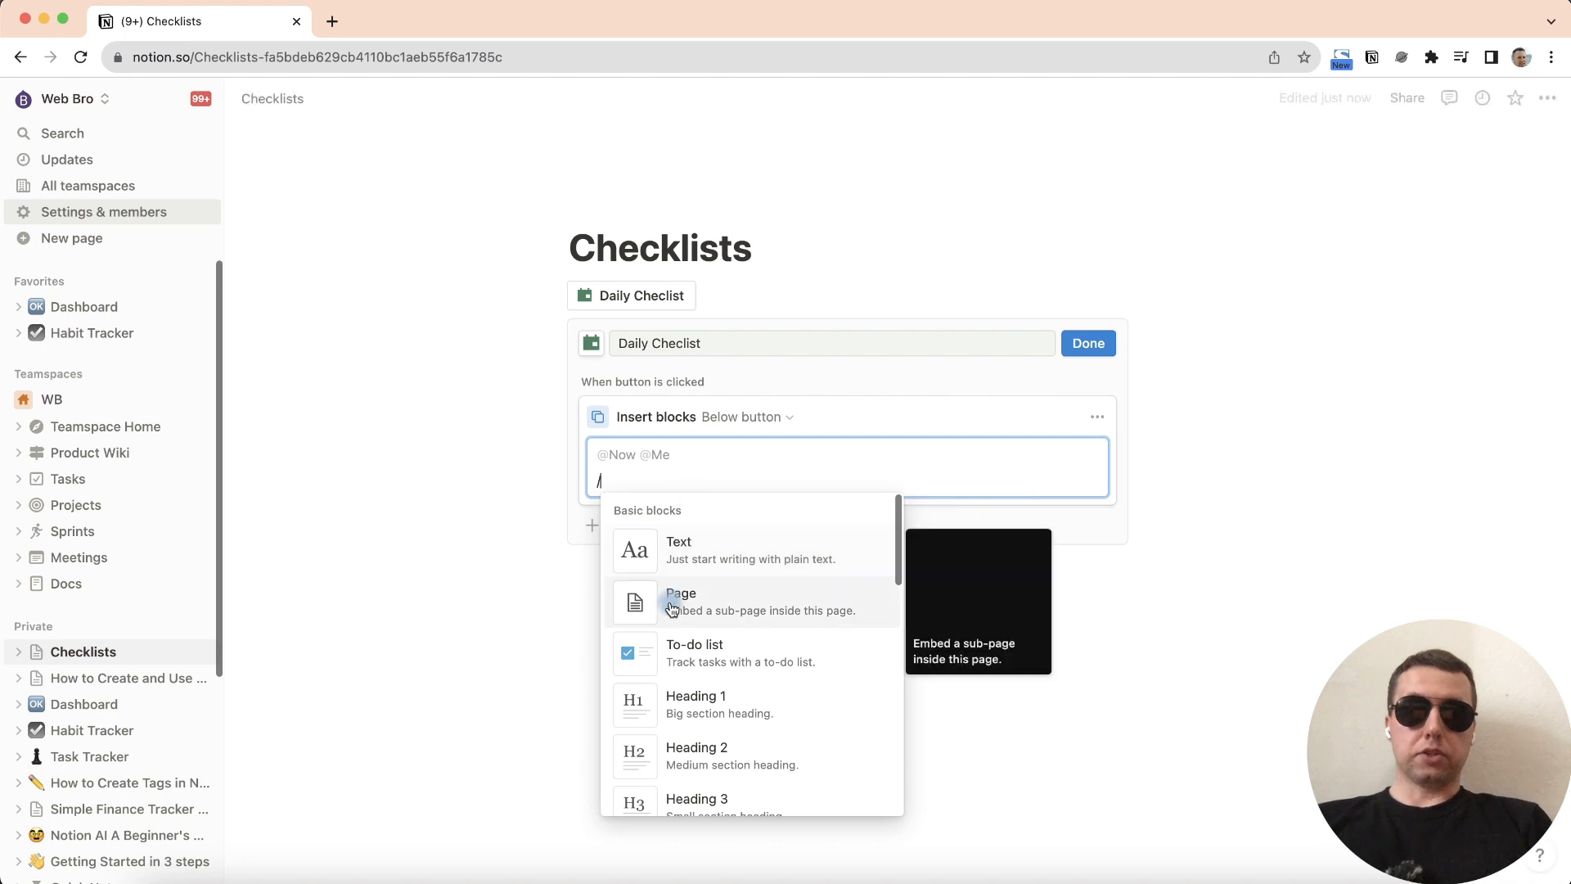
{"action": "left_click", "coordinate": [695, 652]}
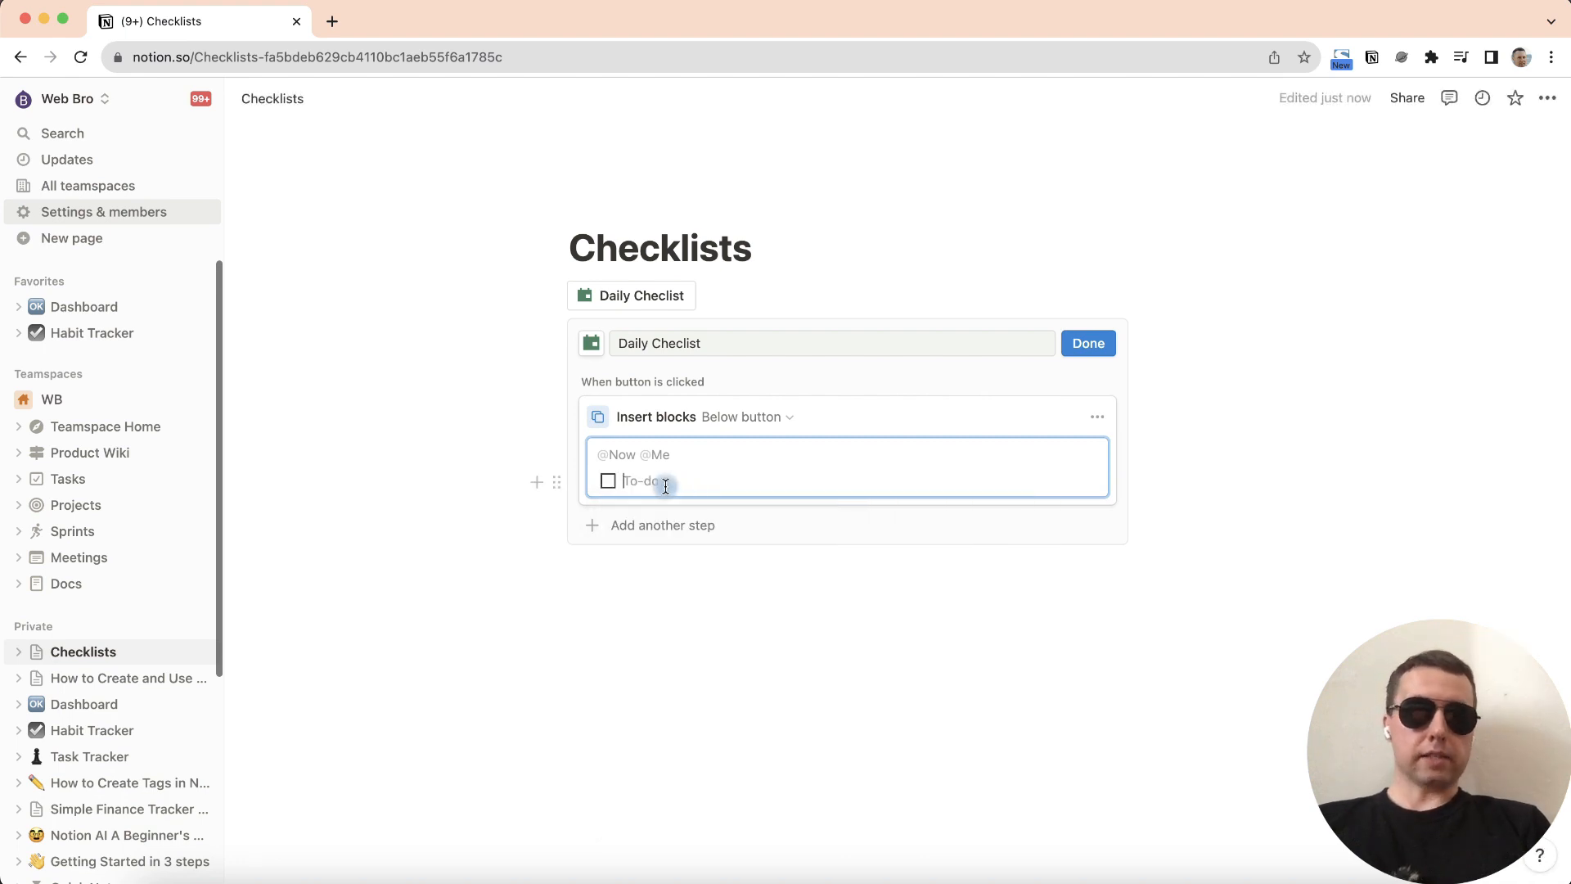
{"action": "type", "text": "Get up at 7 am"}
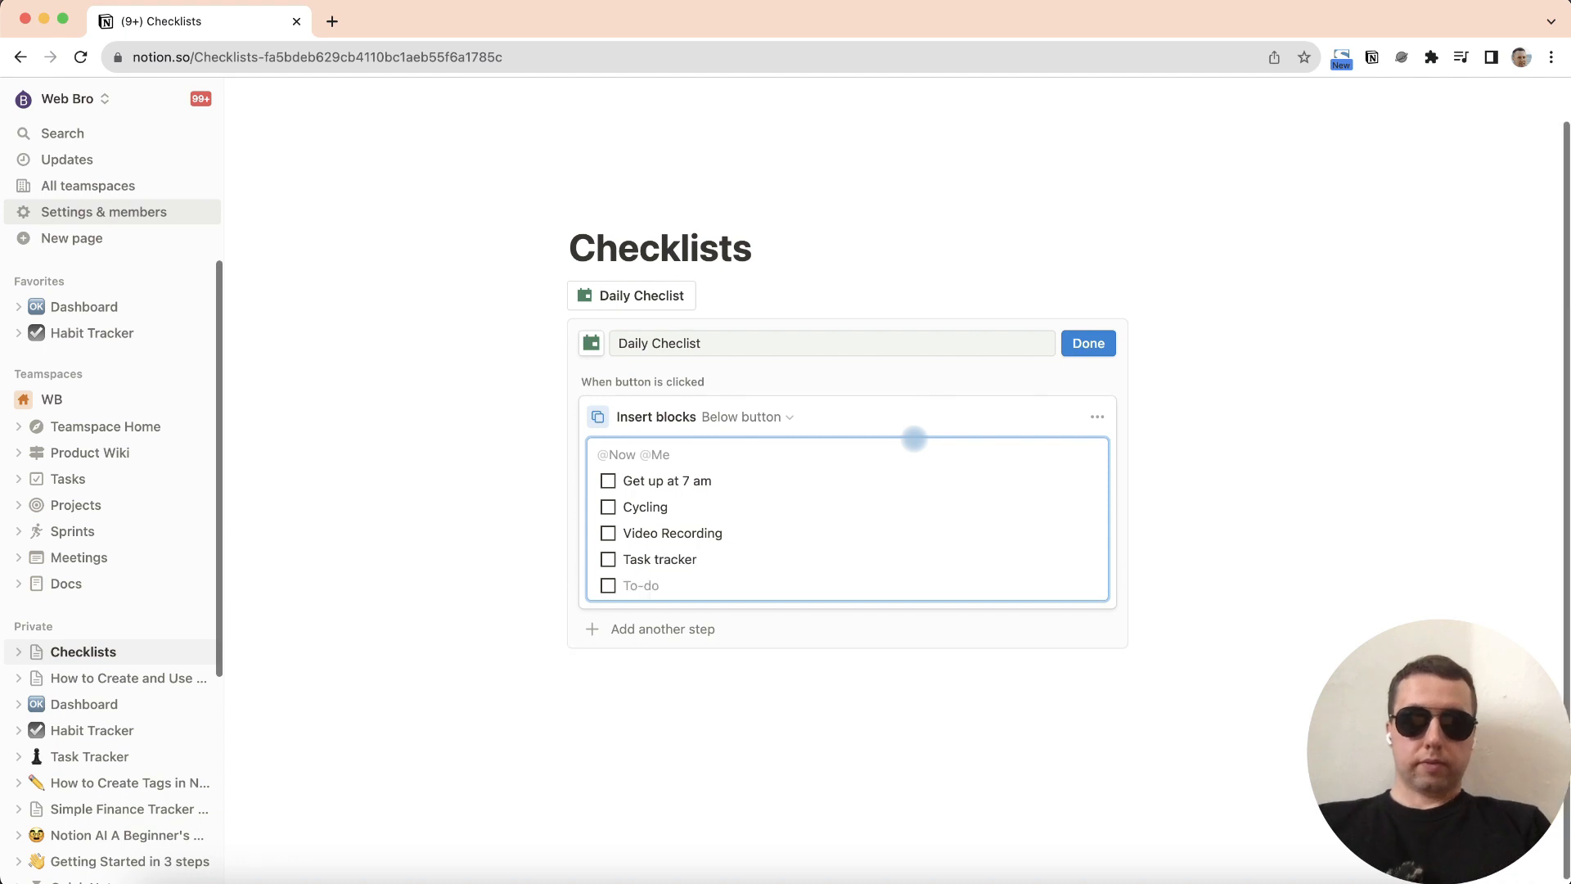
{"action": "type", "text": "Post a vi"}
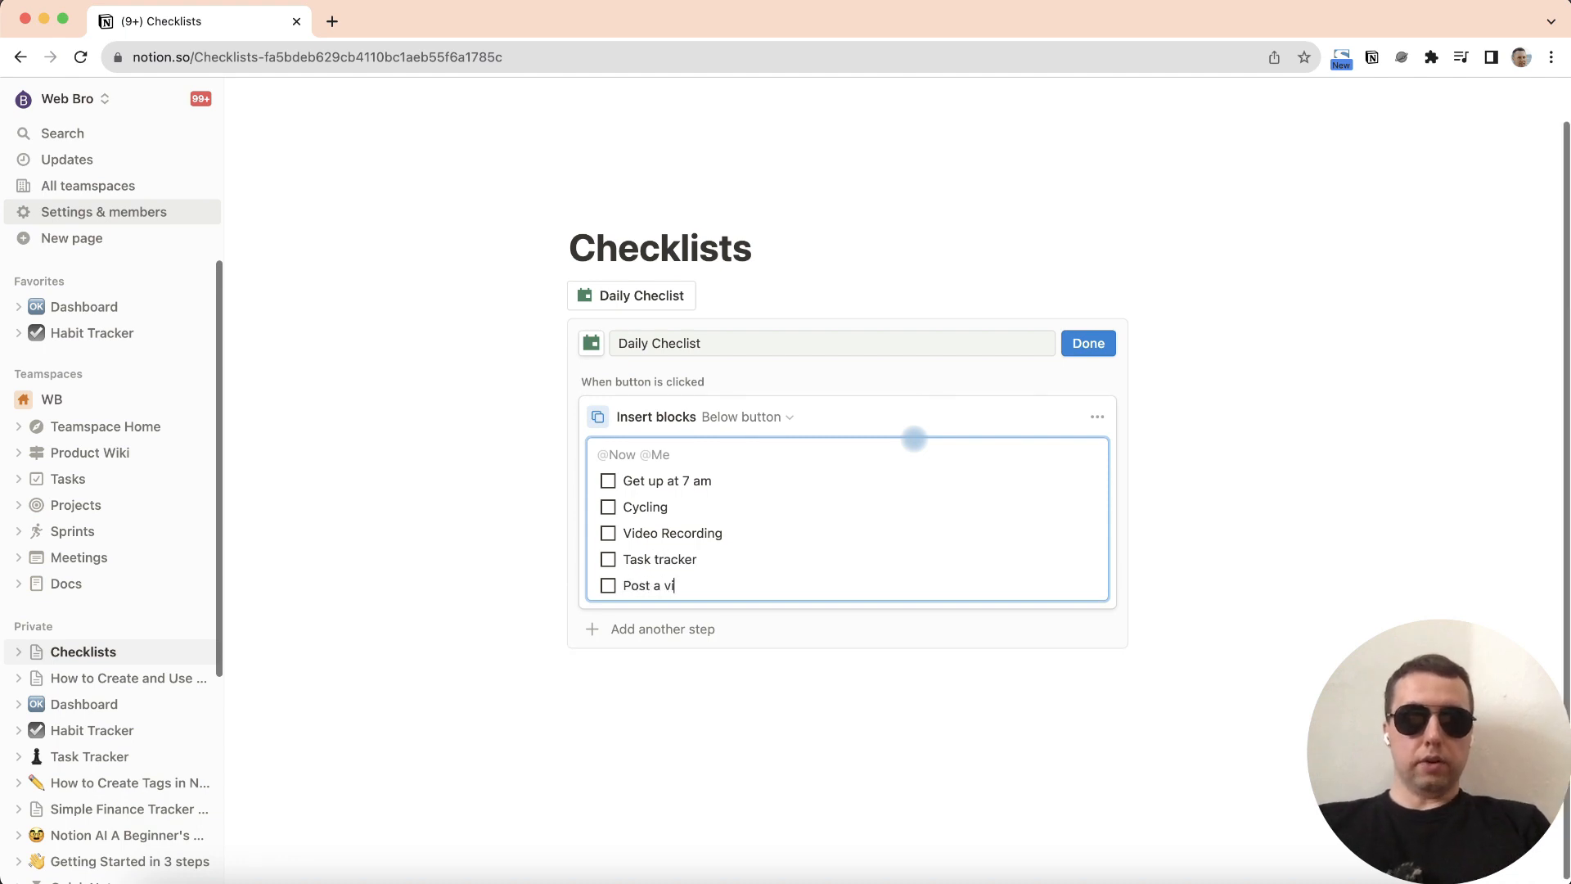
{"action": "type", "text": "deo"}
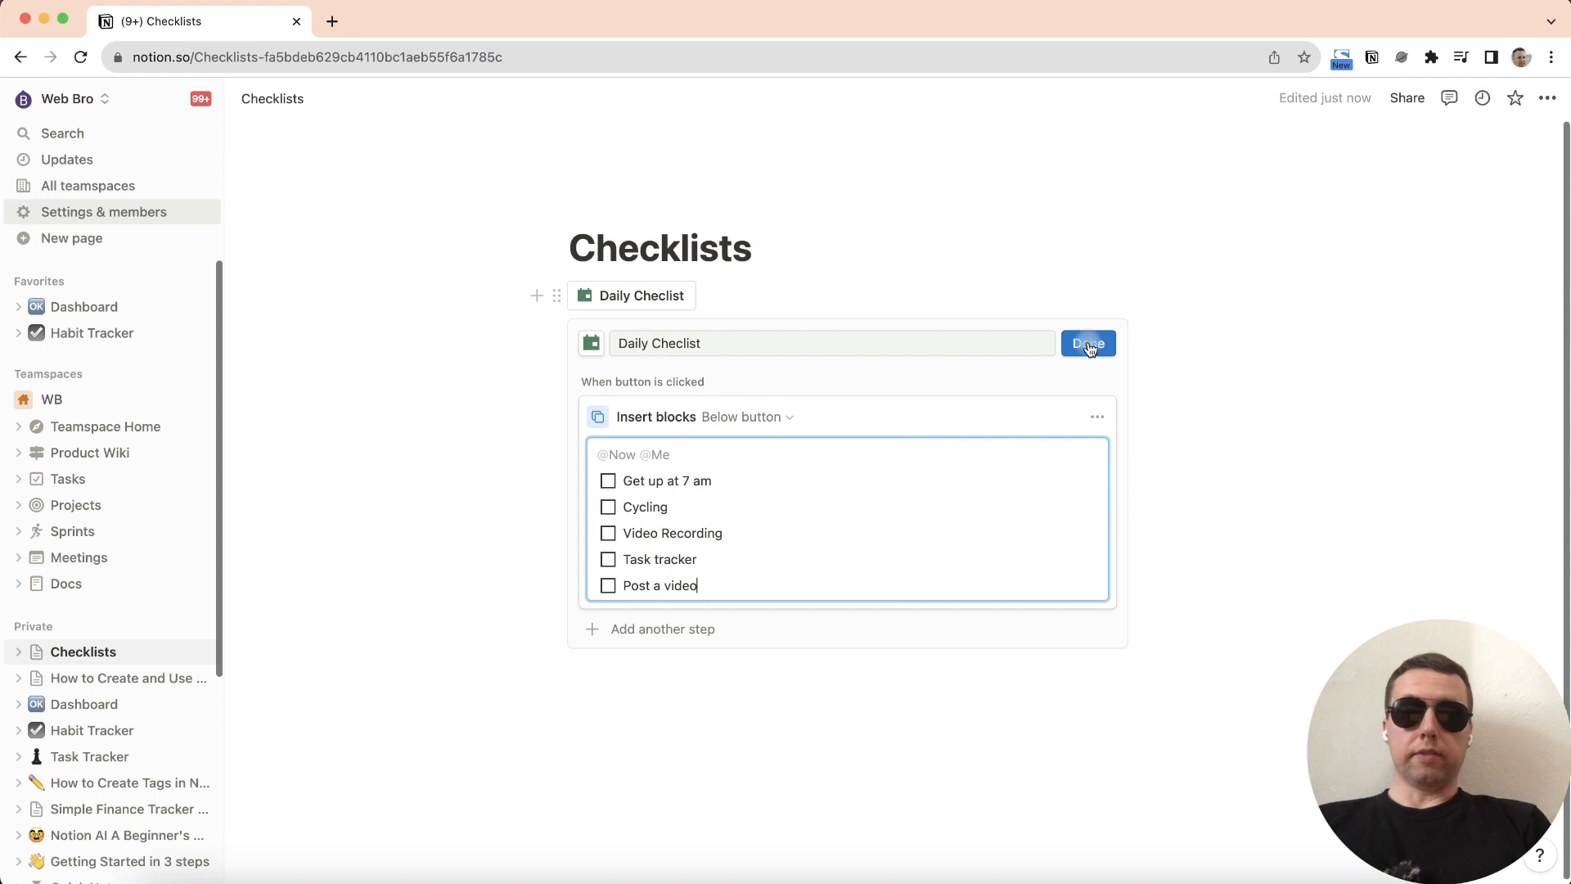
Finish the button, insert the daily checklist, and check off Get up at 7 am
{"action": "left_click", "coordinate": [1089, 343]}
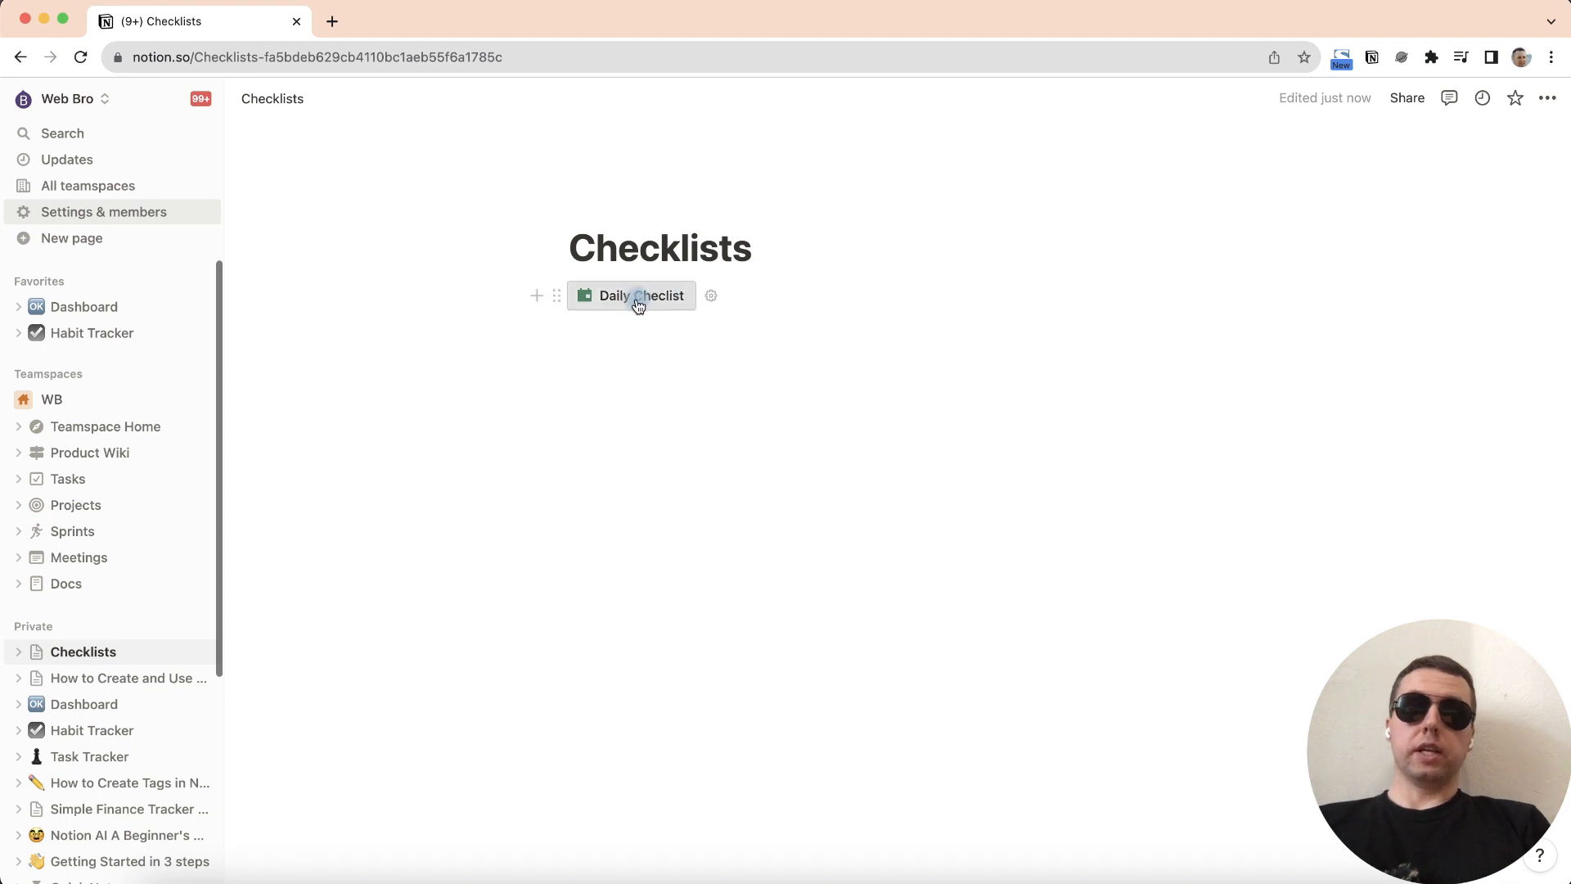
{"action": "left_click", "coordinate": [639, 295]}
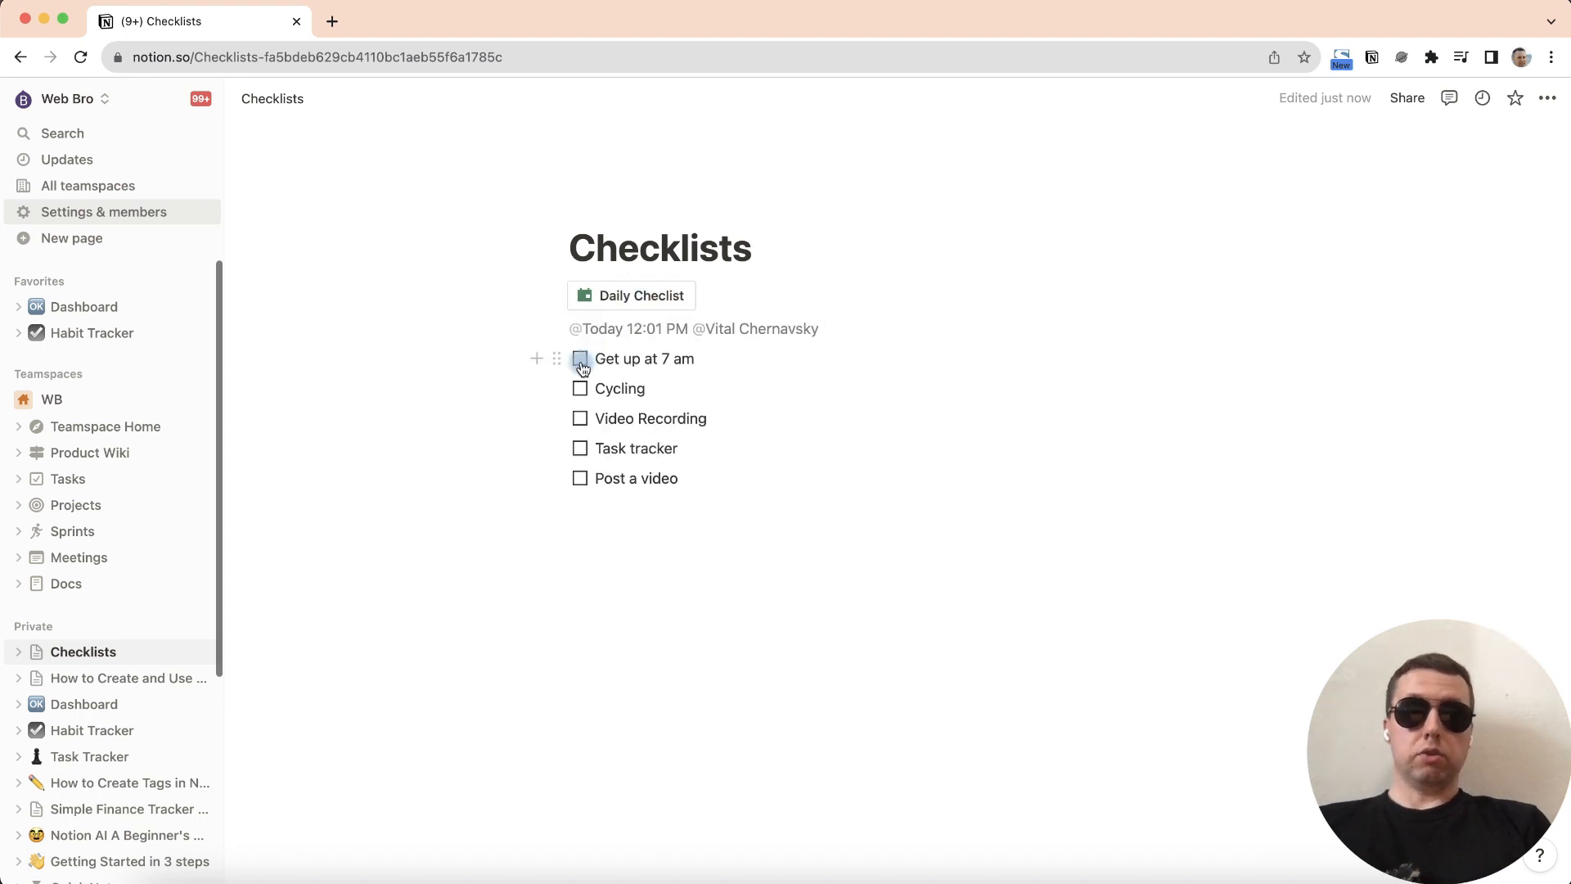
{"action": "left_click", "coordinate": [579, 358]}
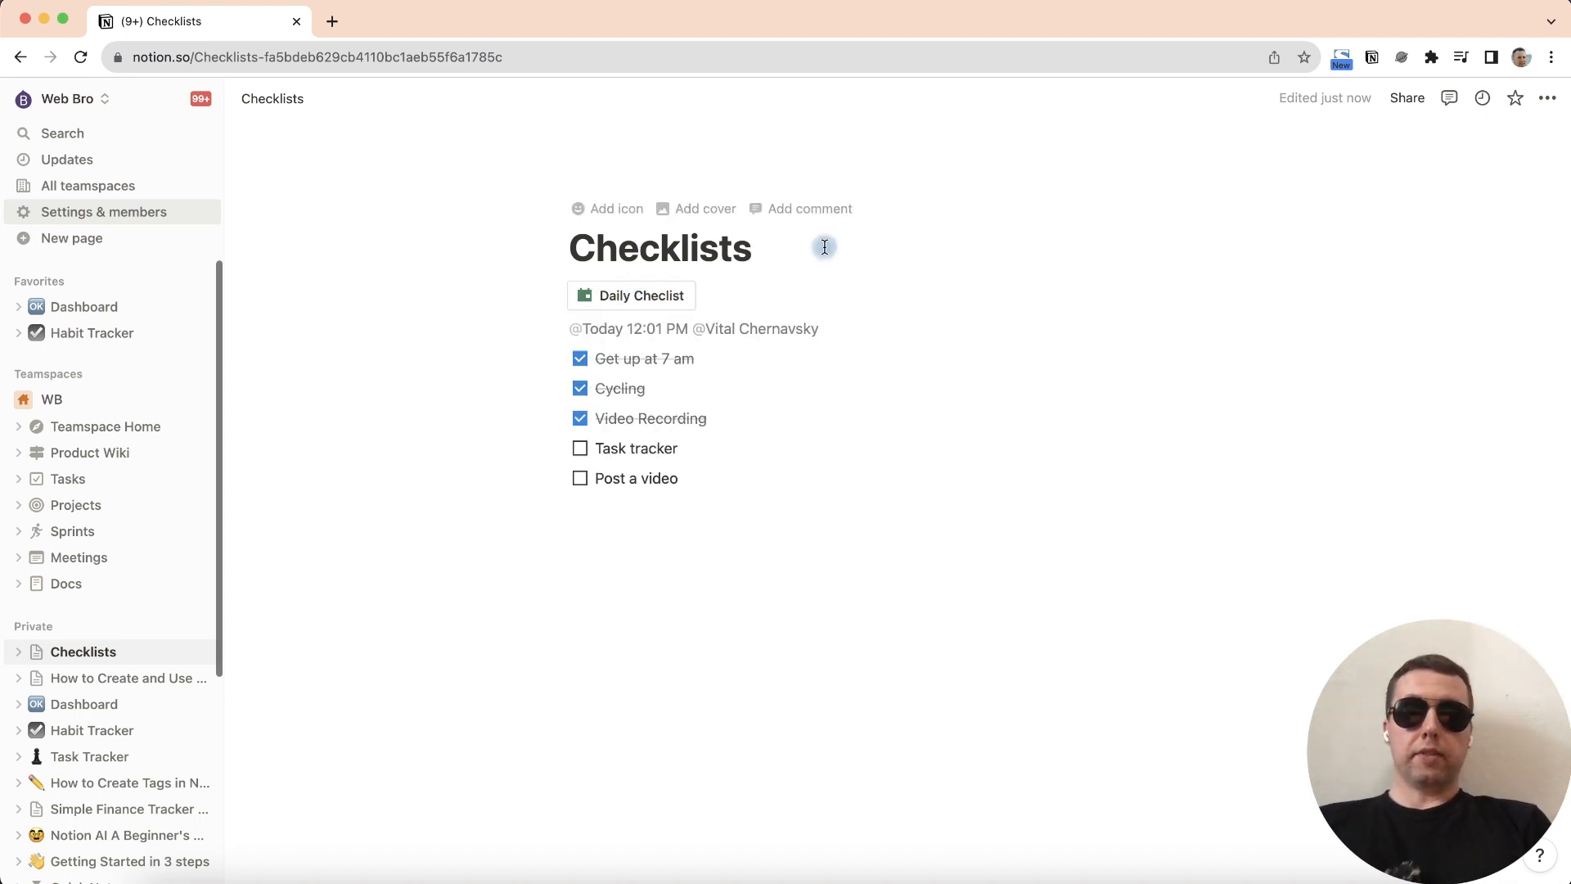